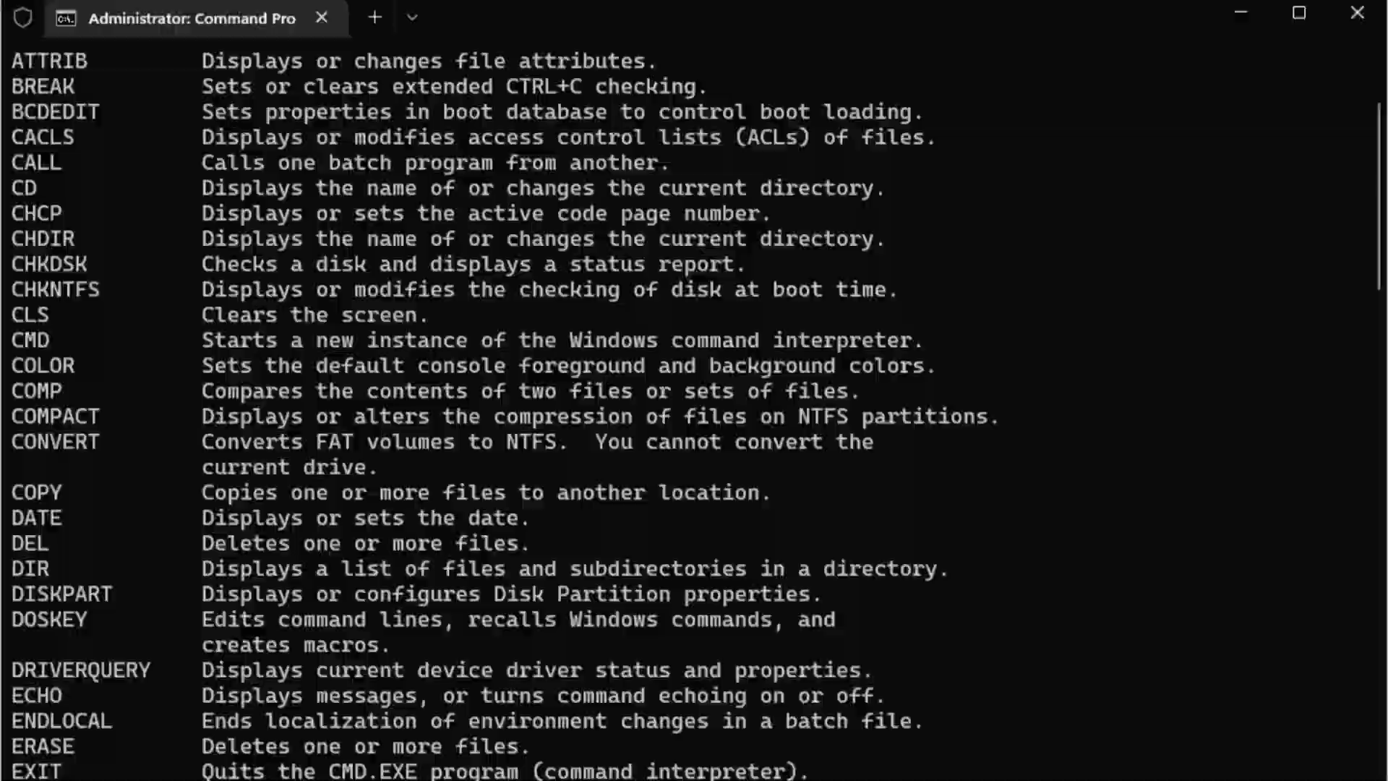
- Enter the powercfg battery report command to C:\battery_report.html, then bring up the Run dialog
{"action": "type", "text": "powercfg /batteryreport /output \"C:\\battery_report.html\""}
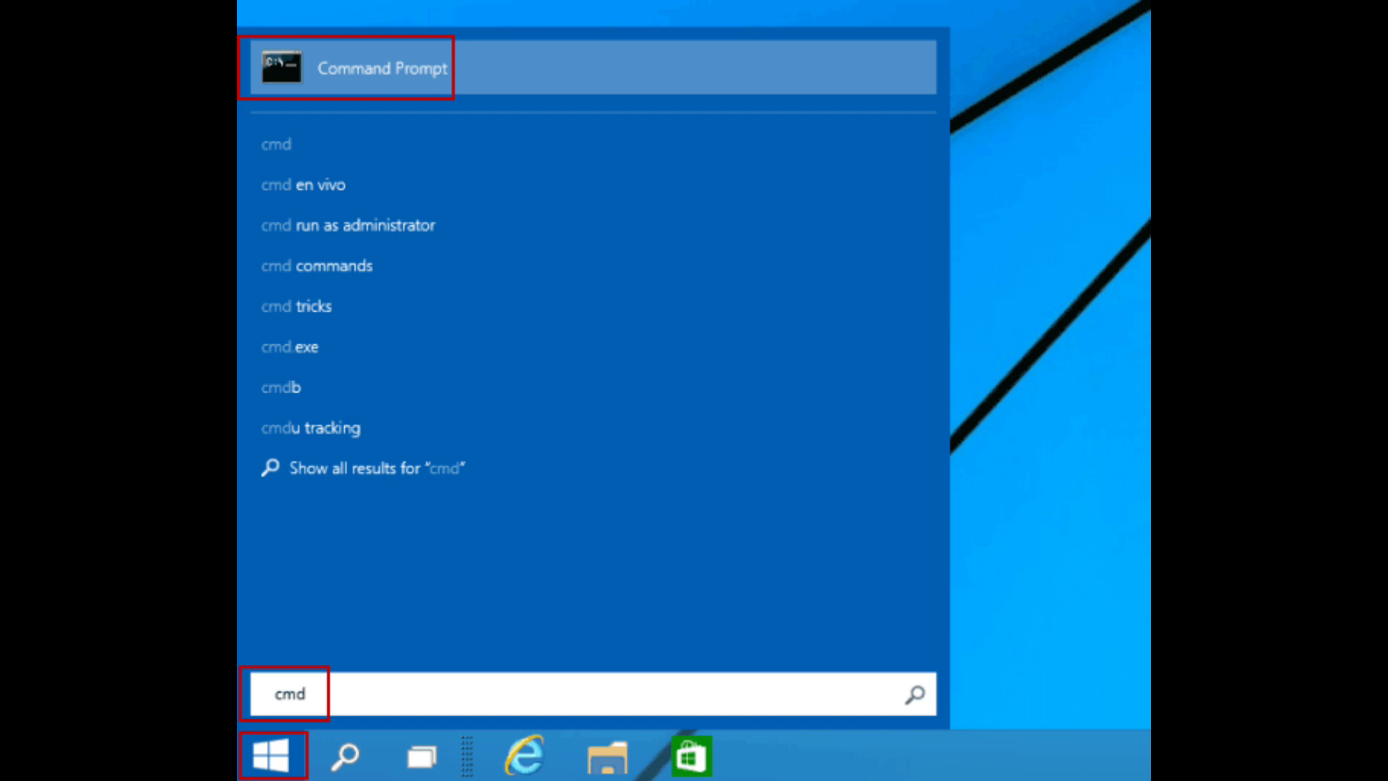
{"action": "key", "text": "Win+r"}
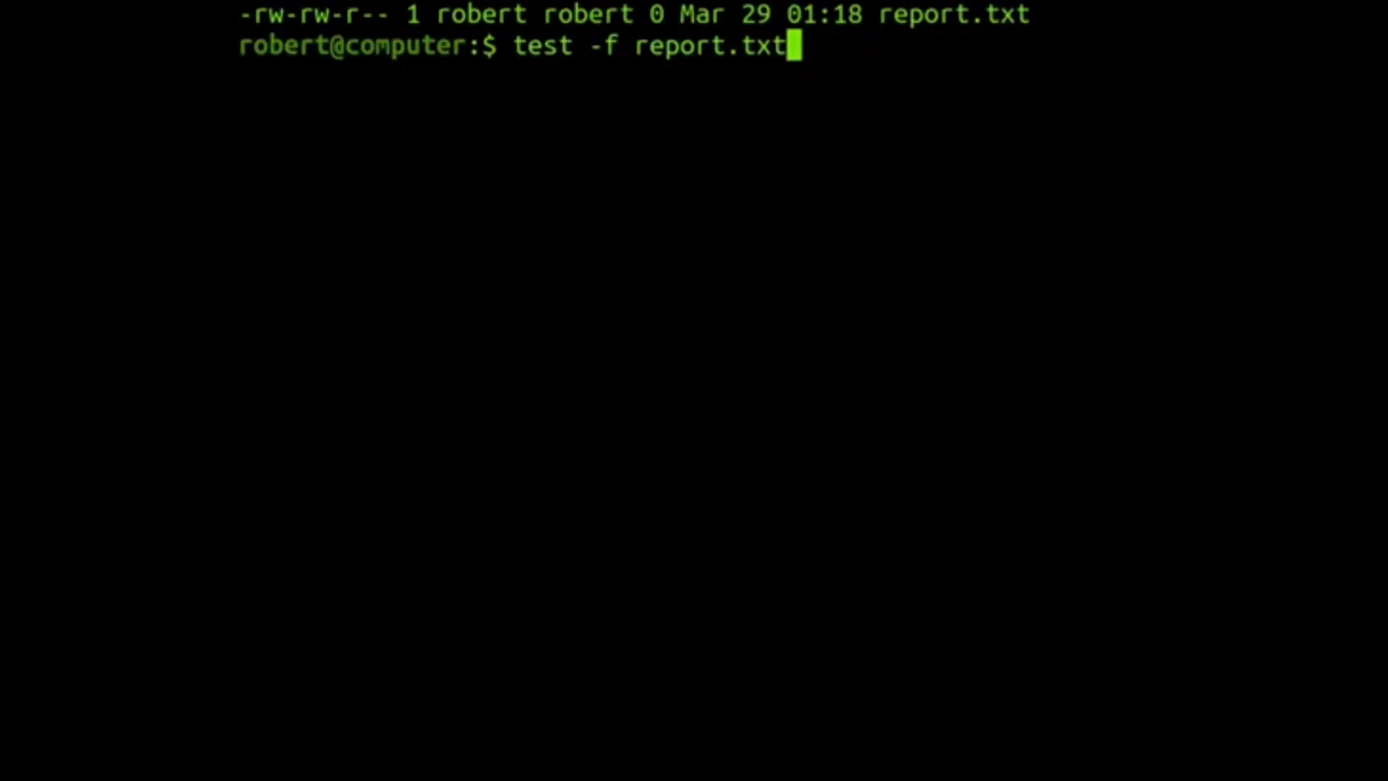
- Type echo at the shell prompt
{"action": "type", "text": "echo"}
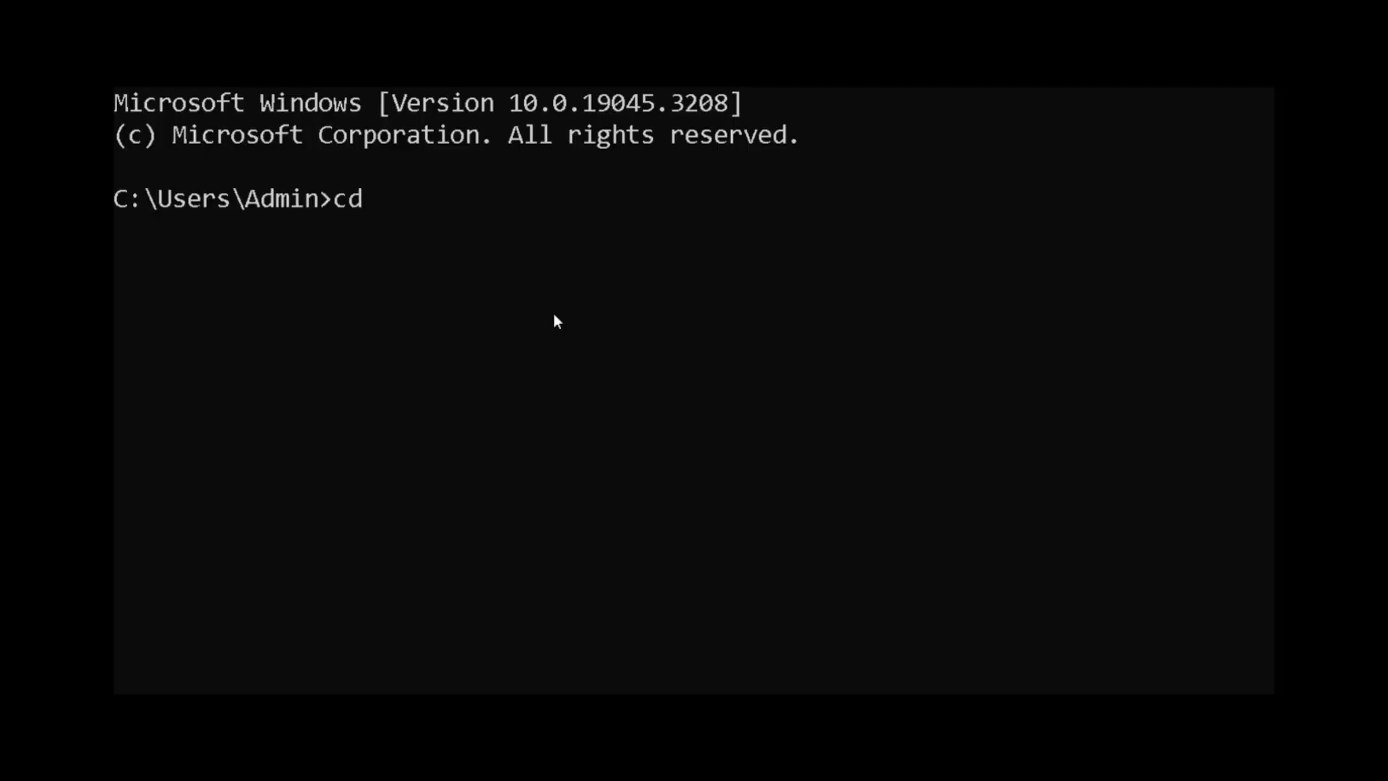
- Run cd to print C:\Users\Admin, then enter dir at the prompt
{"action": "key", "text": "Enter"}
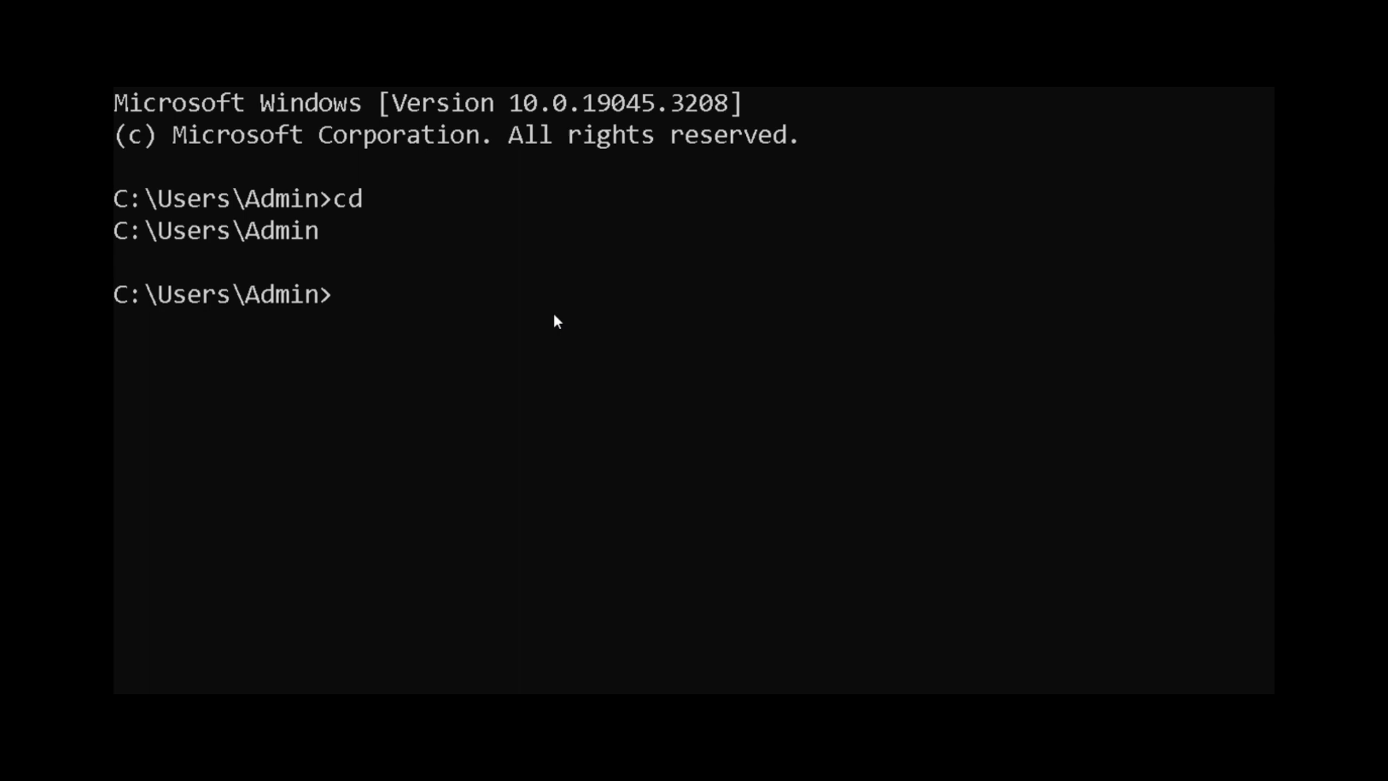
{"action": "type", "text": "rir"}
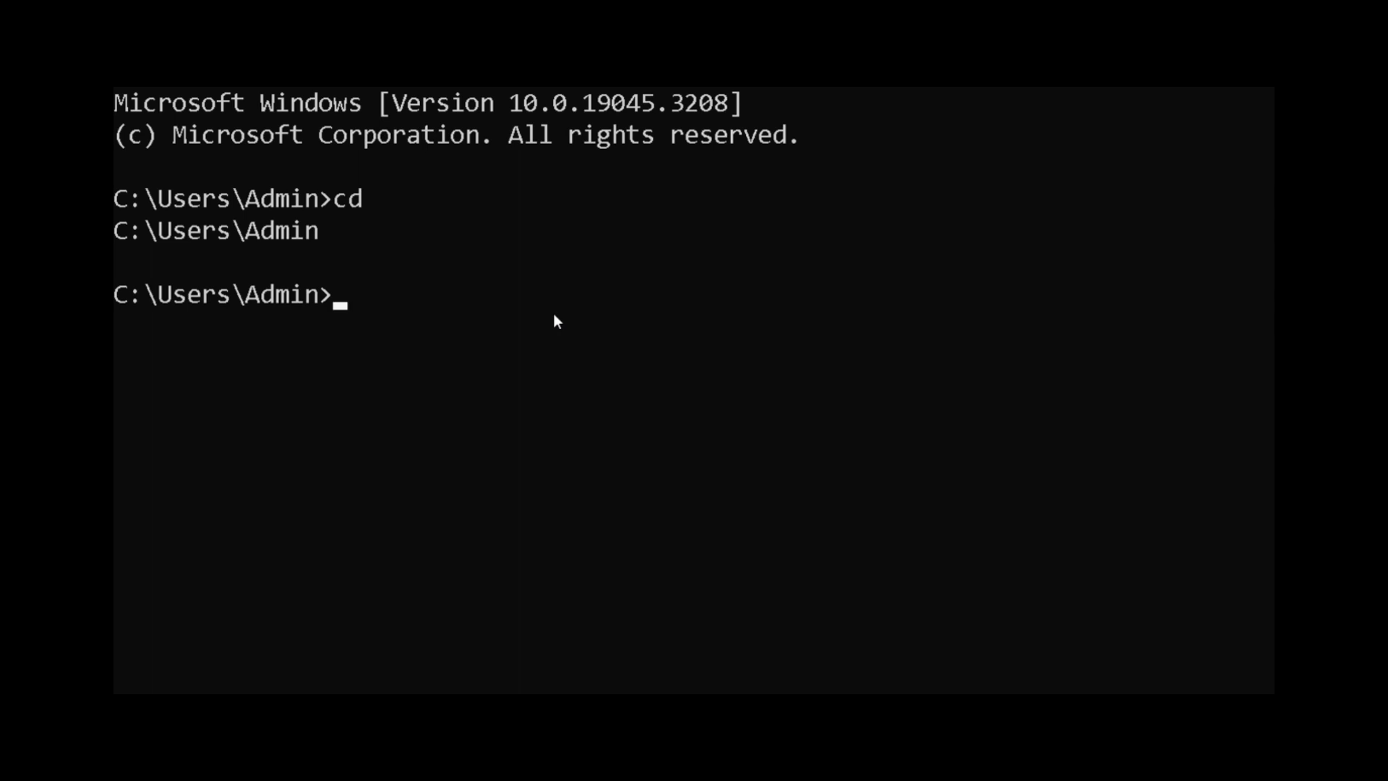
{"action": "type", "text": "dir"}
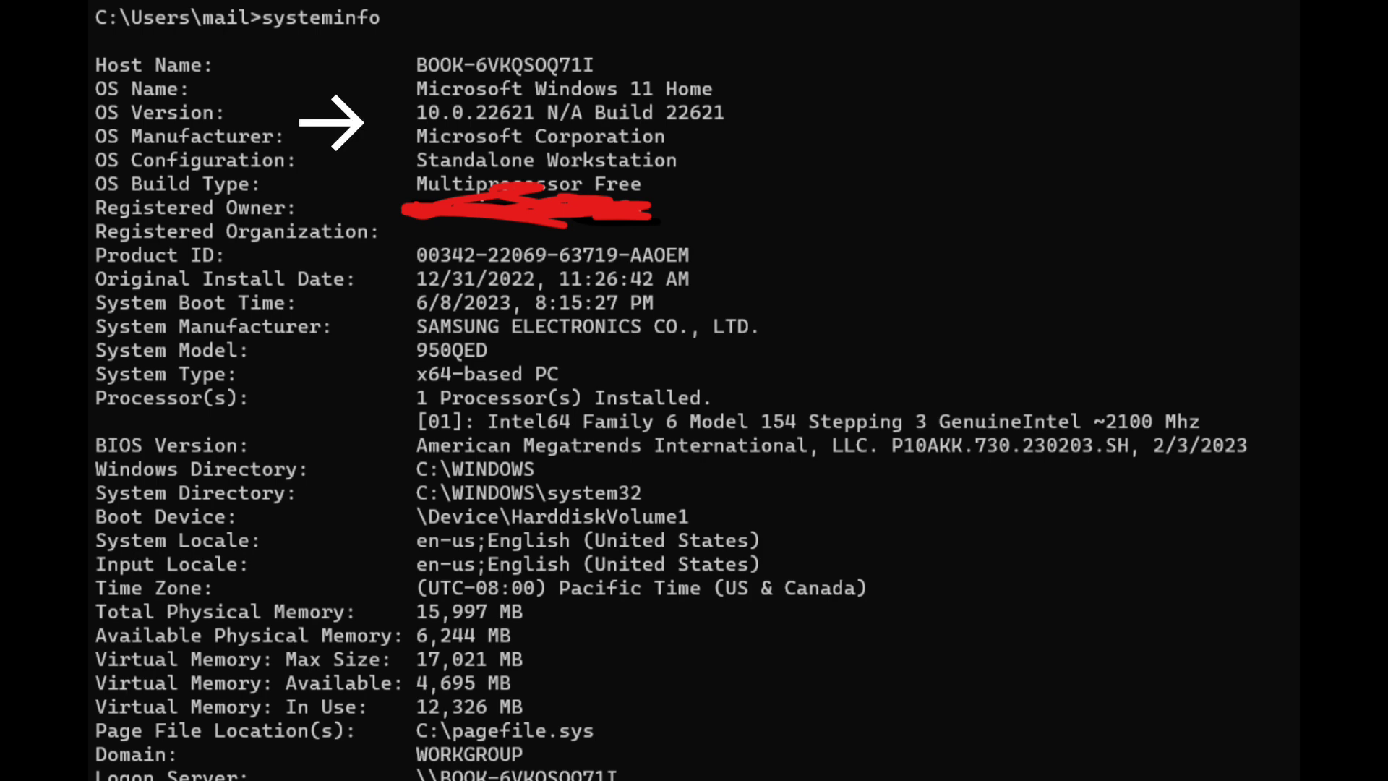
{"action": "mouse_move", "coordinate": [330, 385]}
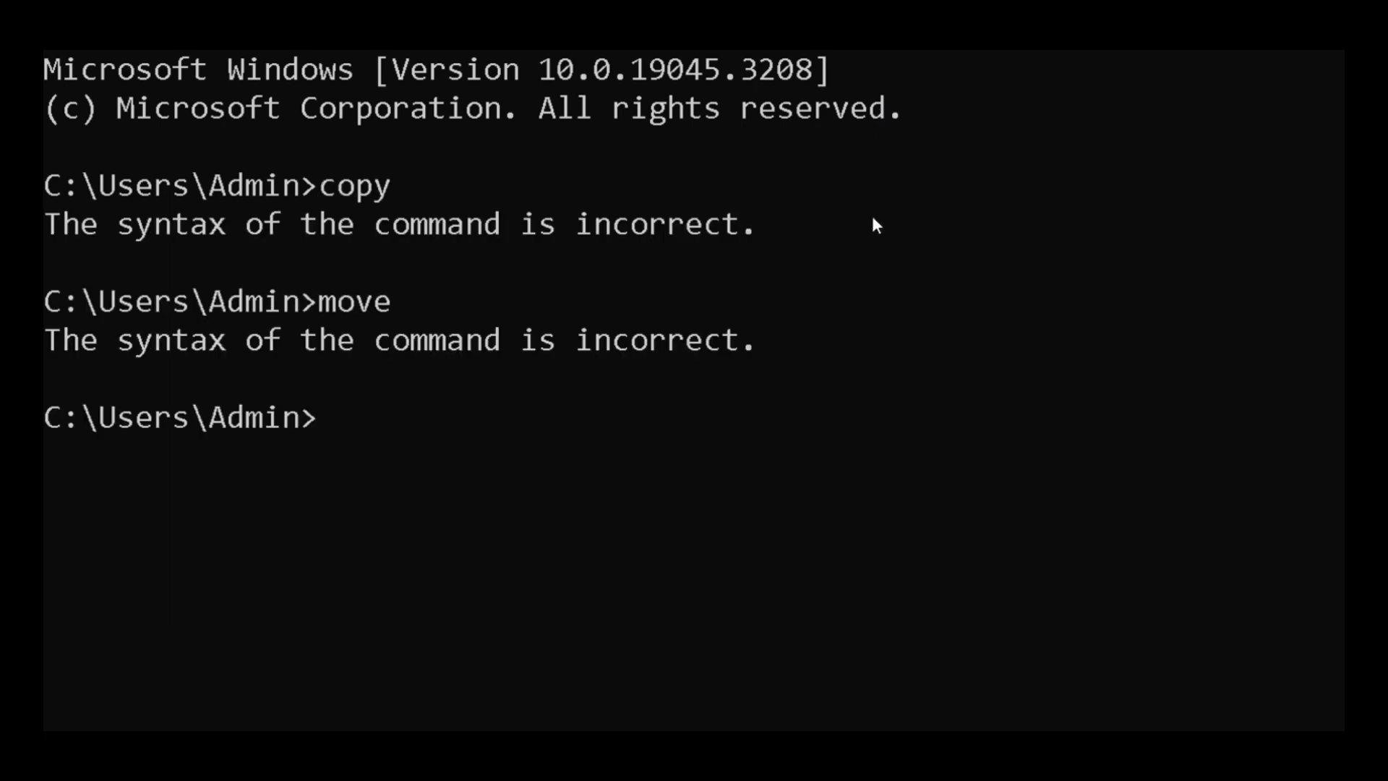
- Enter del at the prompt, then start the net user command with 'ne'
{"action": "type", "text": "del"}
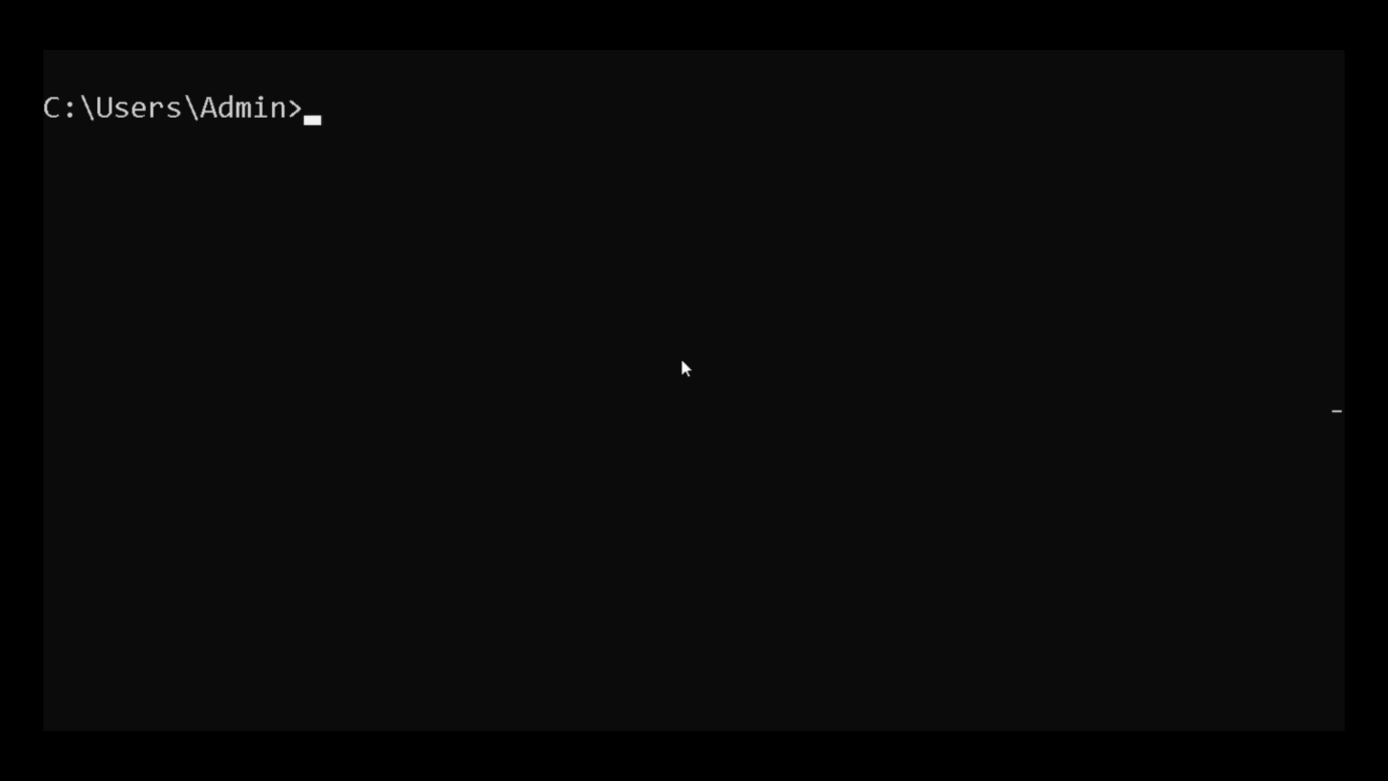
{"action": "type", "text": "ne"}
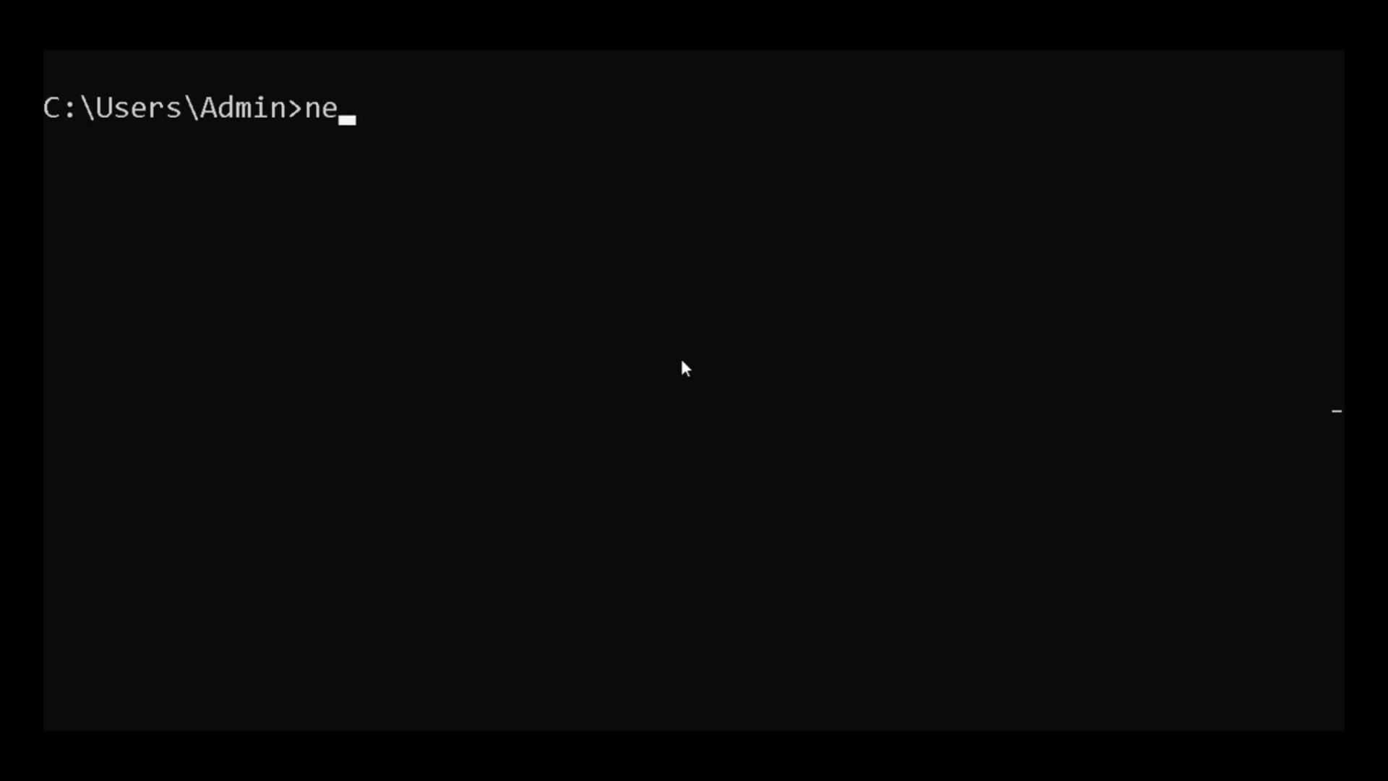